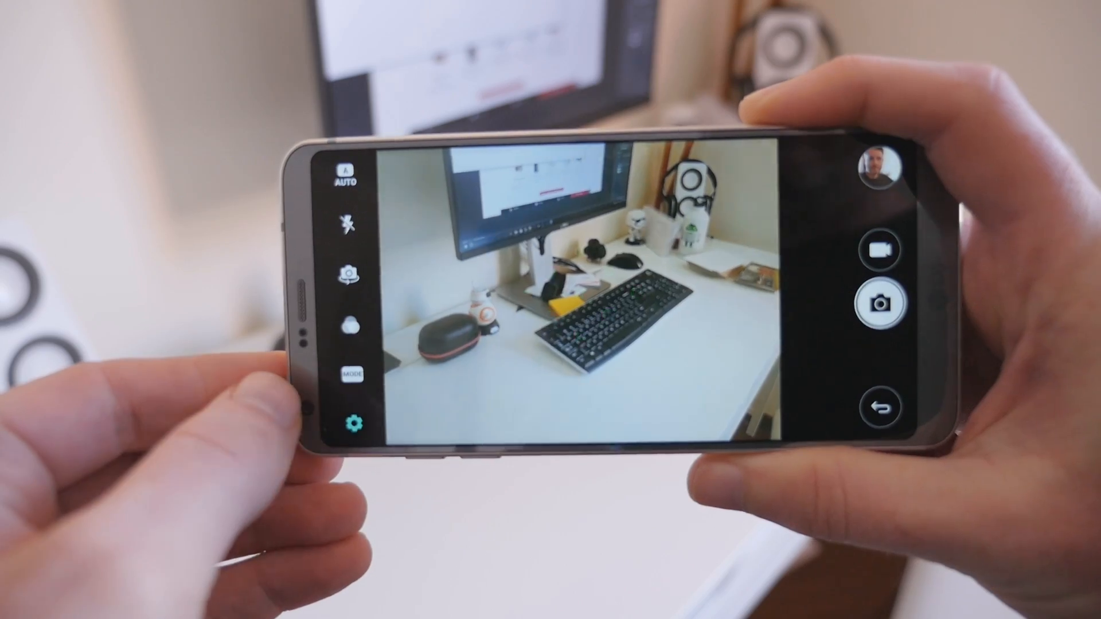
View the camera's Photo size, Video size and HDR settings, then bring up the gallery of shots
{"action": "left_click", "coordinate": [344, 414]}
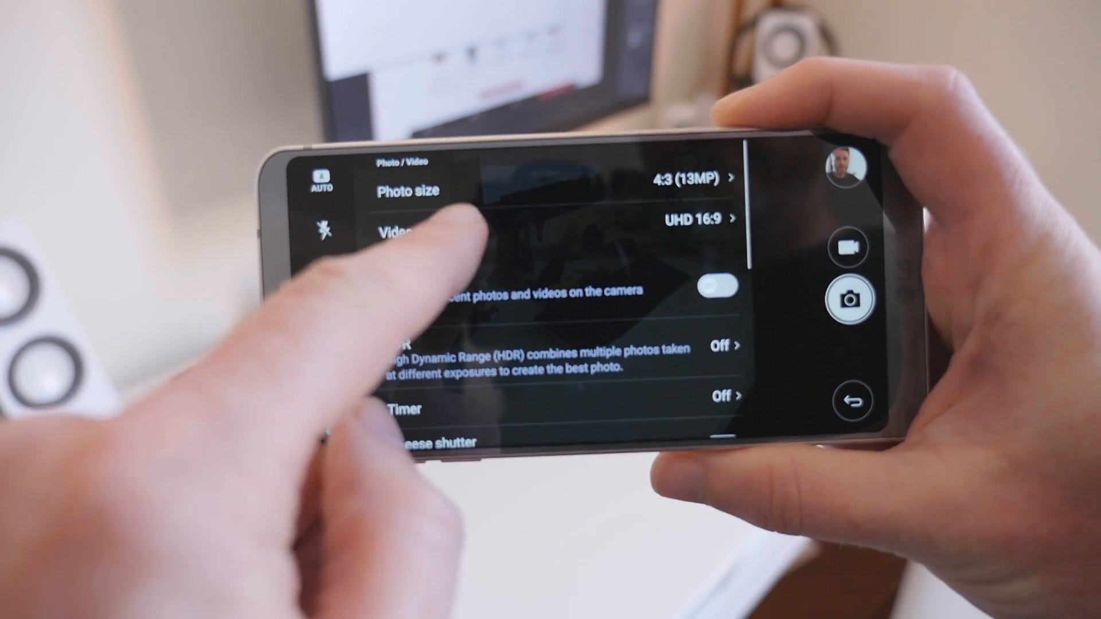
{"action": "left_click", "coordinate": [400, 227]}
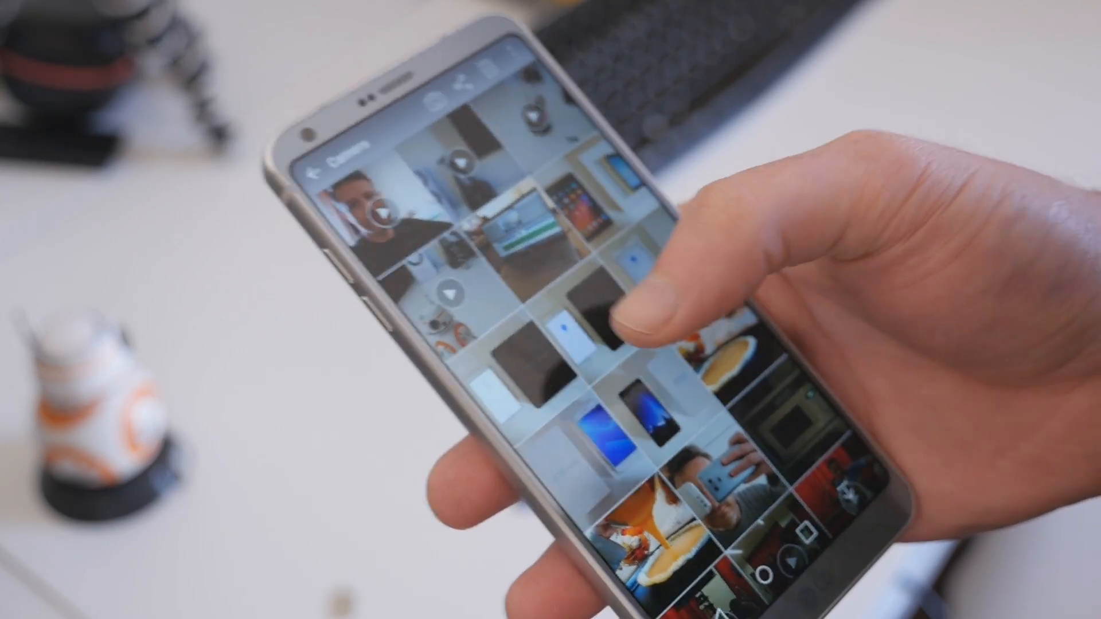
Long-press a photo in the Camera album to show its Delete / Rename / Details options
{"action": "left_click", "coordinate": [604, 316]}
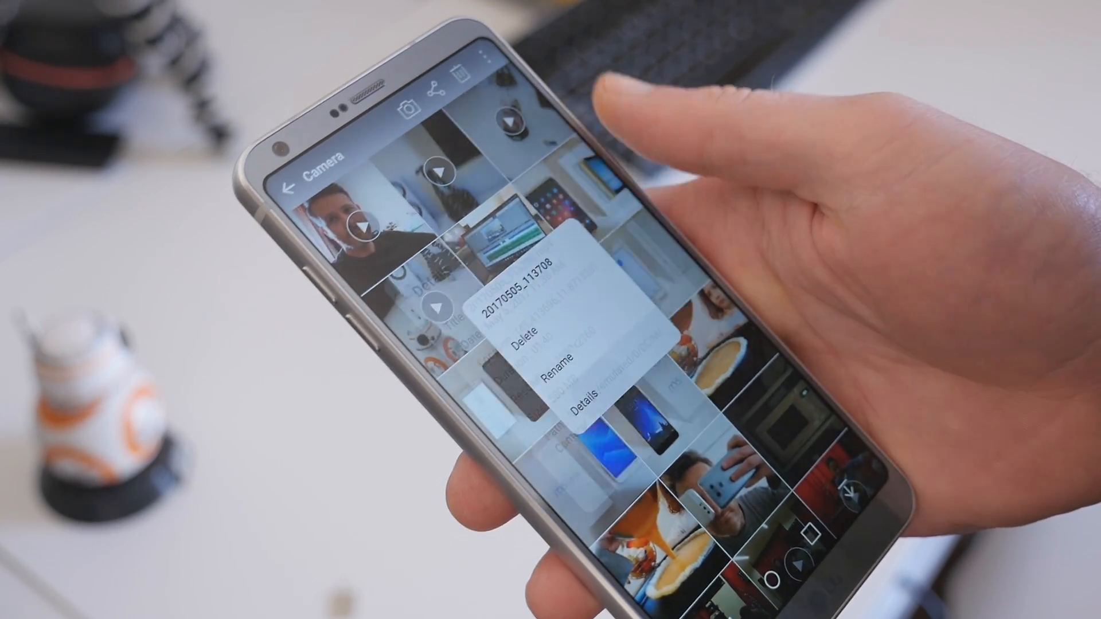
{"action": "left_click", "coordinate": [582, 391]}
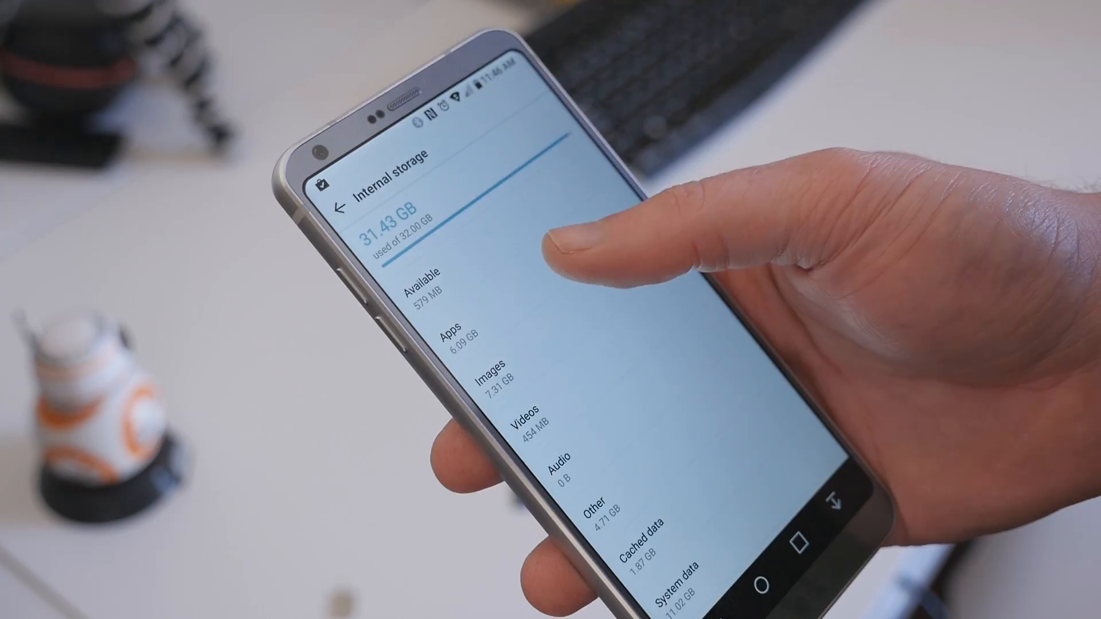
Show Internal storage usage: 31.43 GB of 32.00 GB used, 579 MB available
{"action": "left_click", "coordinate": [453, 338]}
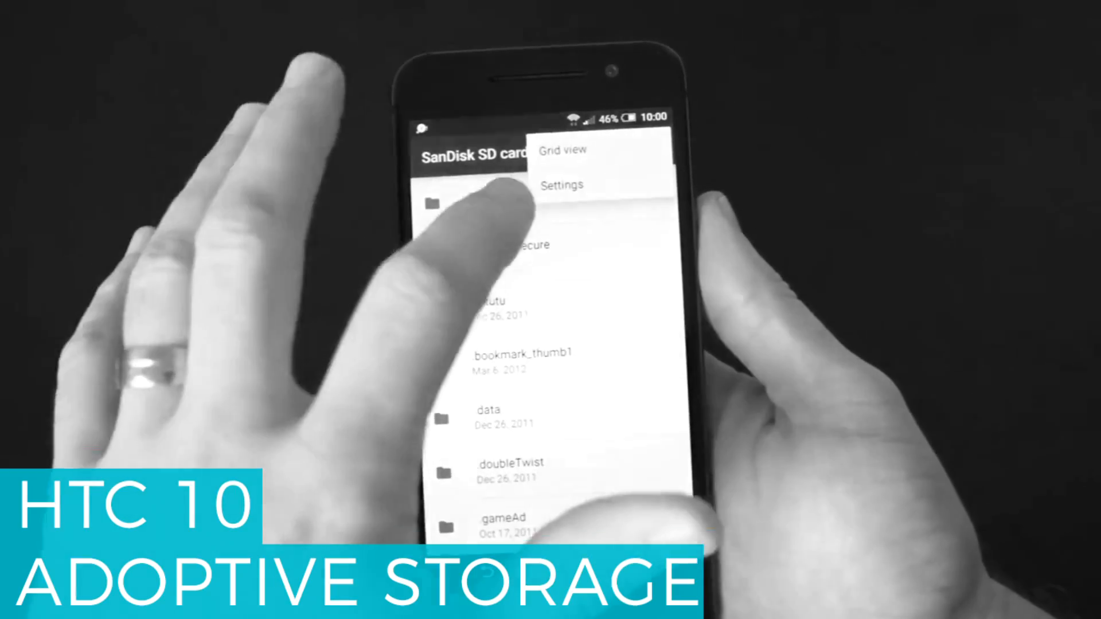
From the SanDisk card's storage settings, choose Format as internal to reach the Erase & Format prompt
{"action": "left_click", "coordinate": [562, 185]}
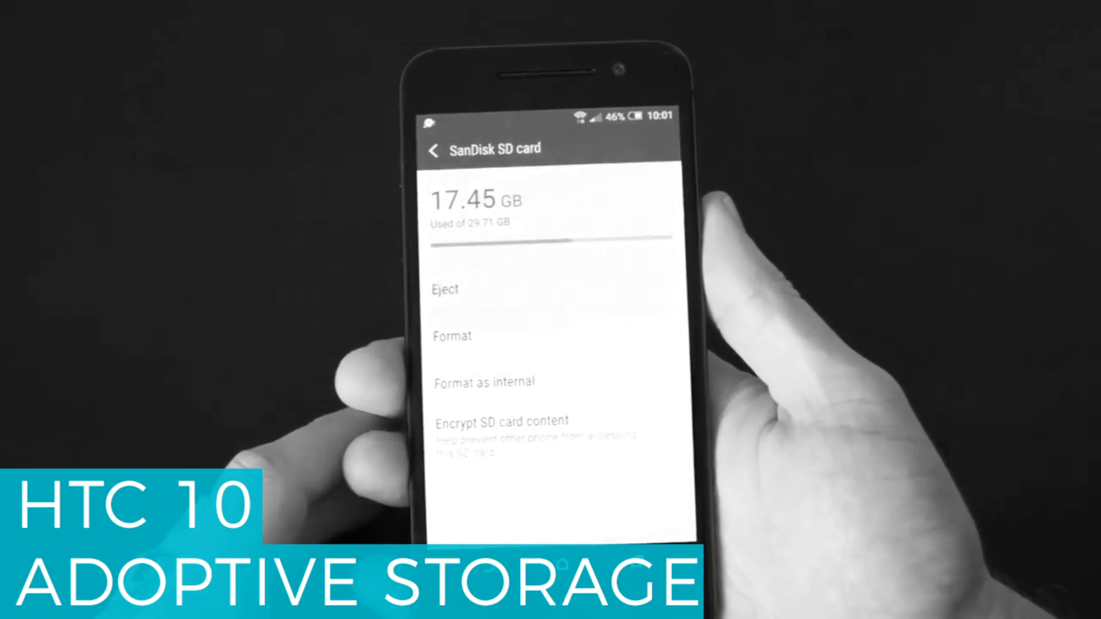
{"action": "left_click", "coordinate": [483, 381]}
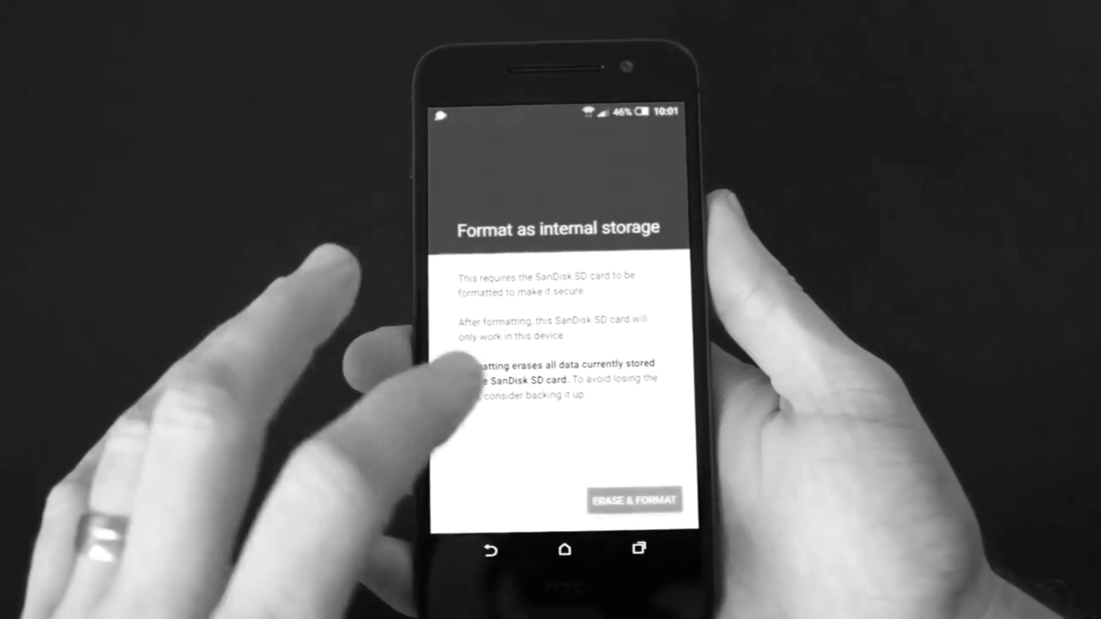
{"action": "left_click", "coordinate": [633, 499]}
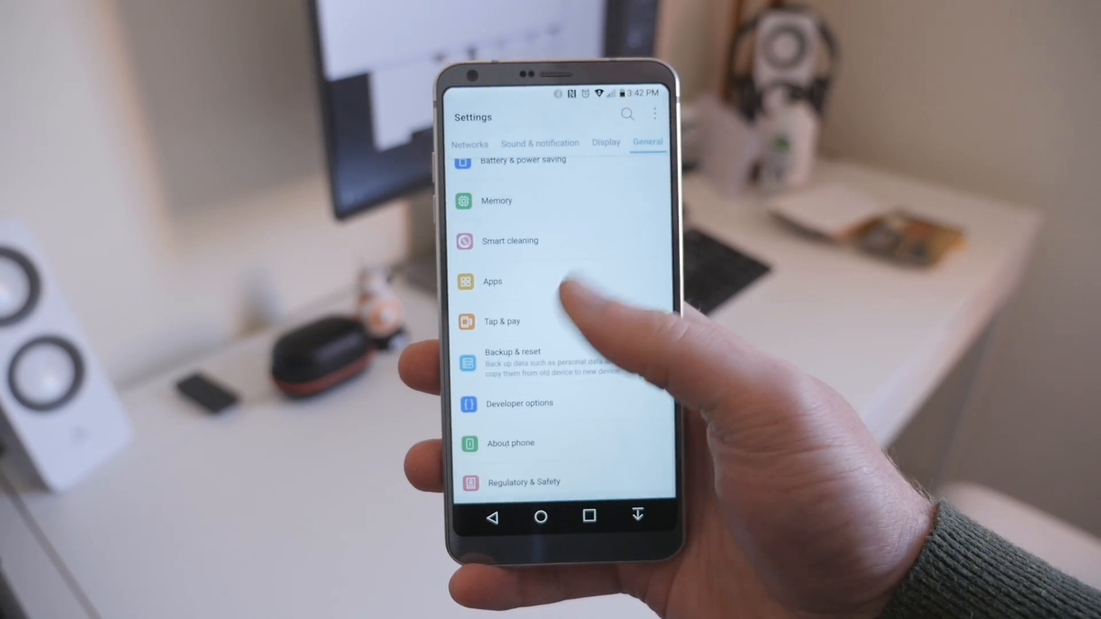
Enable USB debugging in Developer options and confirm with OK
{"action": "left_click", "coordinate": [518, 403]}
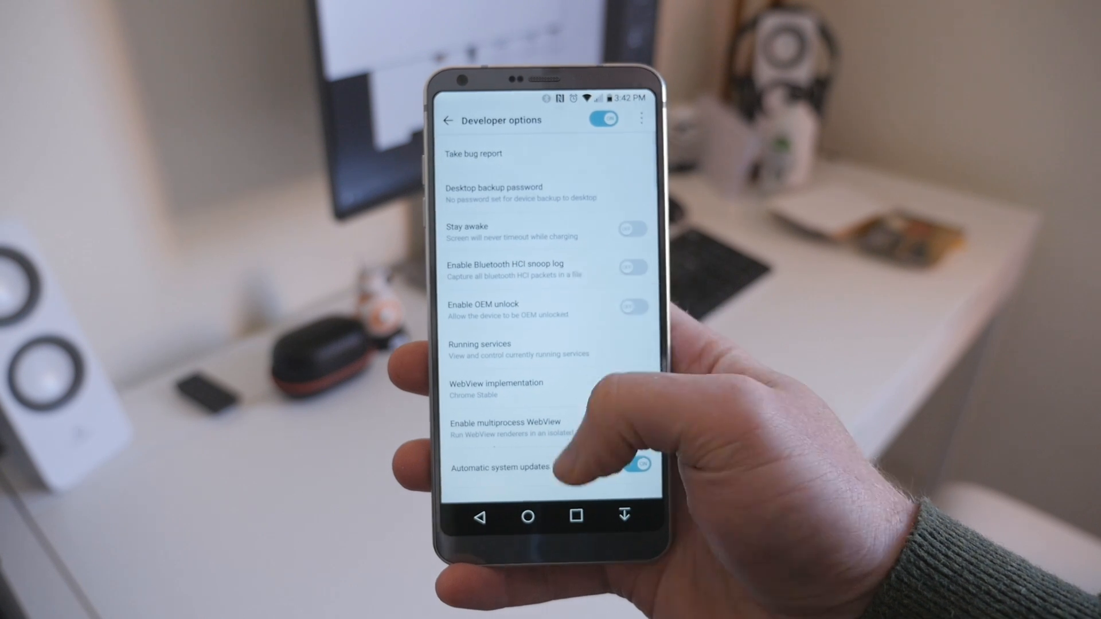
{"action": "scroll", "scroll_direction": "down", "scroll_amount": 3}
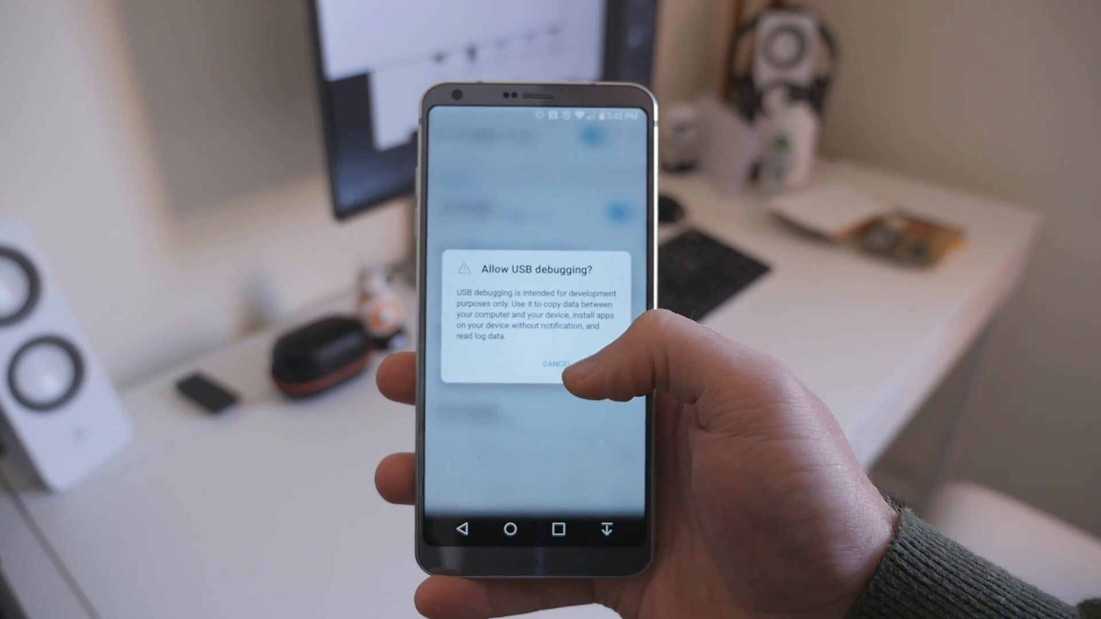
{"action": "left_click", "coordinate": [559, 364]}
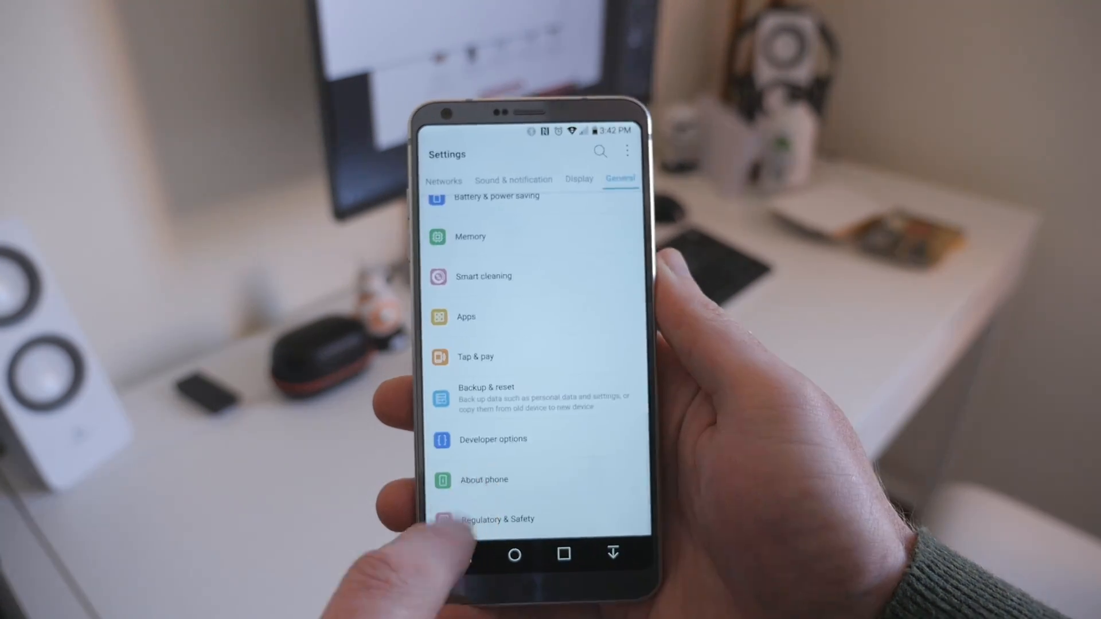
Check About phone > Software info and tap Build number, where developer mode is already enabled
{"action": "left_click", "coordinate": [484, 479]}
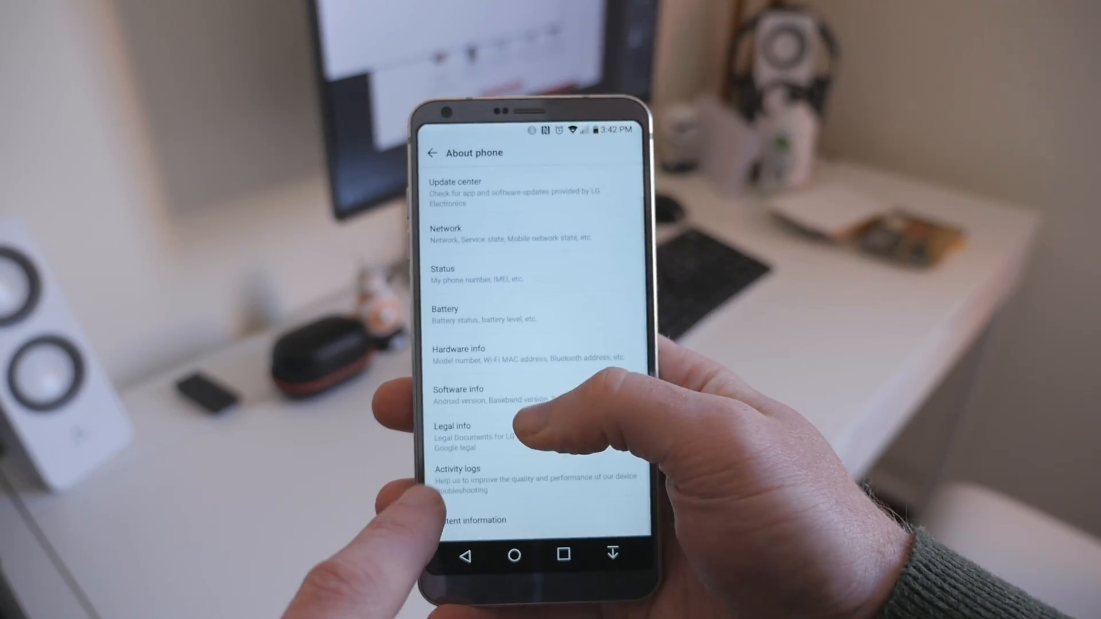
{"action": "left_click", "coordinate": [457, 389]}
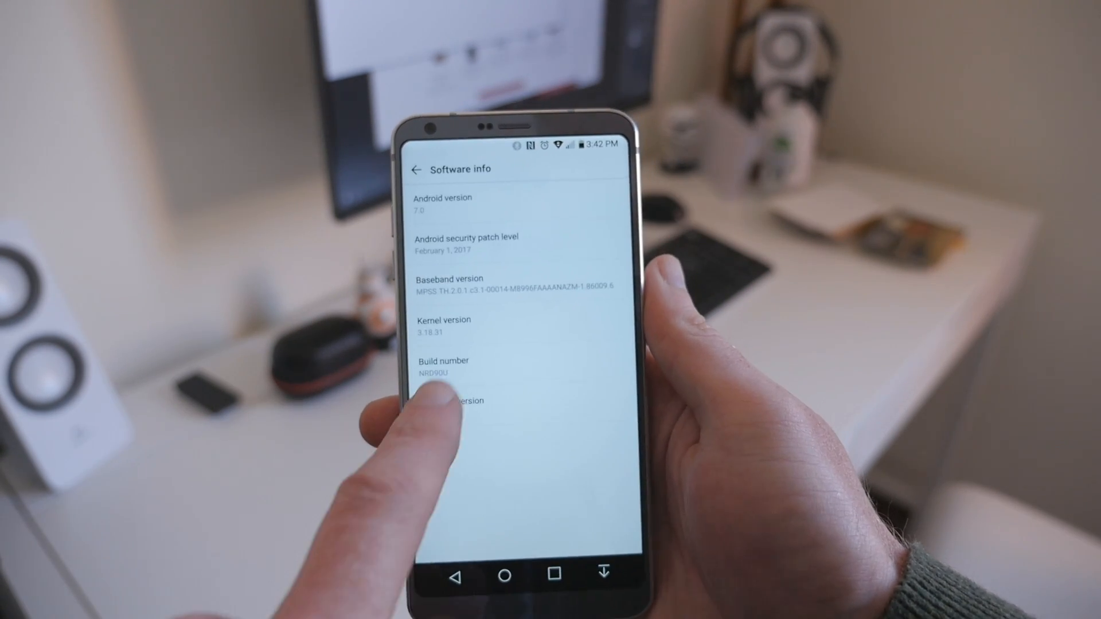
{"action": "left_click", "coordinate": [443, 368]}
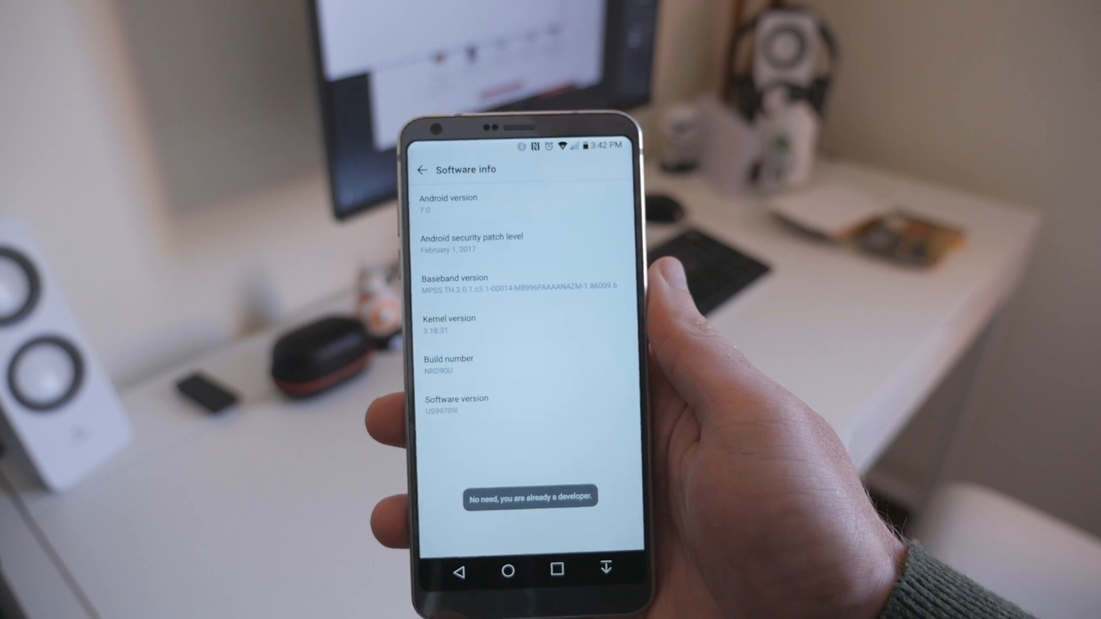
{"action": "left_click", "coordinate": [422, 170]}
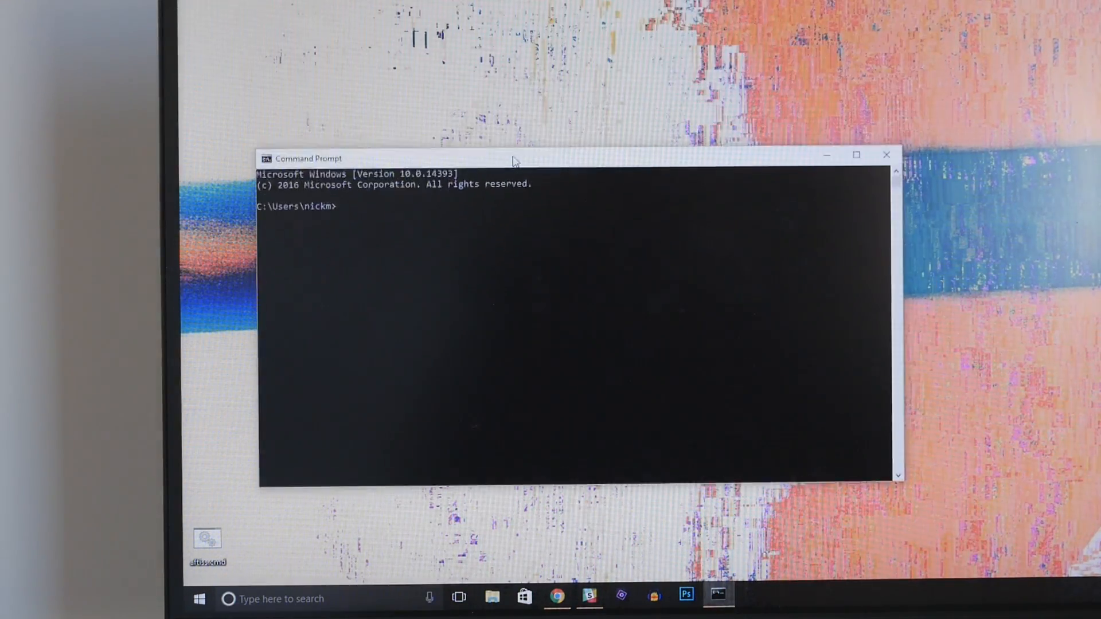
Run adb shell on the phone and sm list-disks, revealing disk:179,0
{"action": "type", "text": "adb she"}
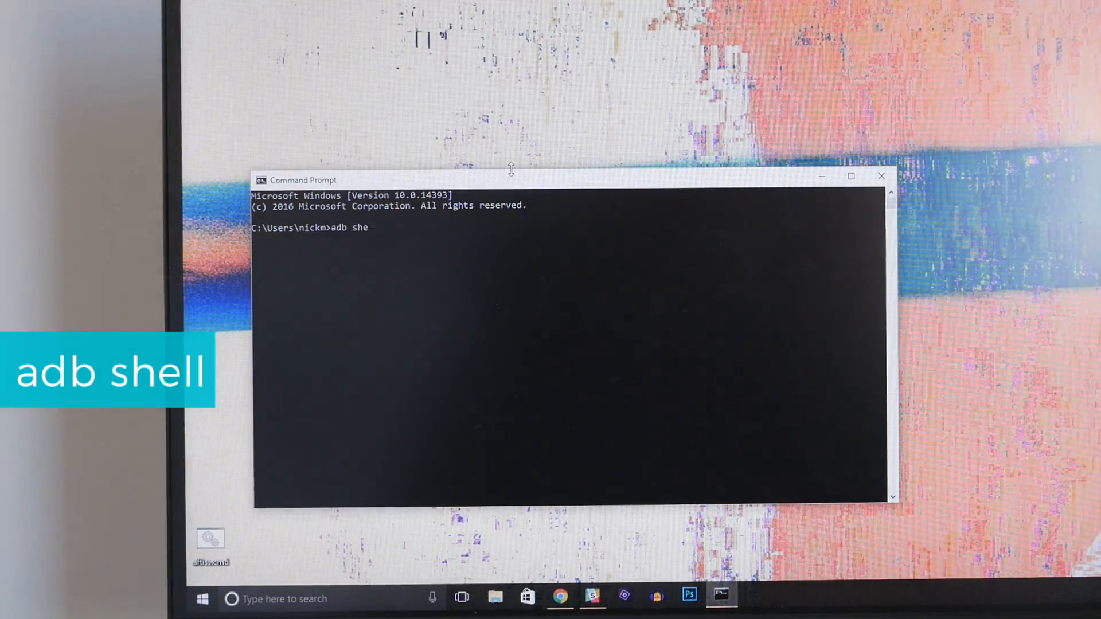
{"action": "key", "text": "Enter"}
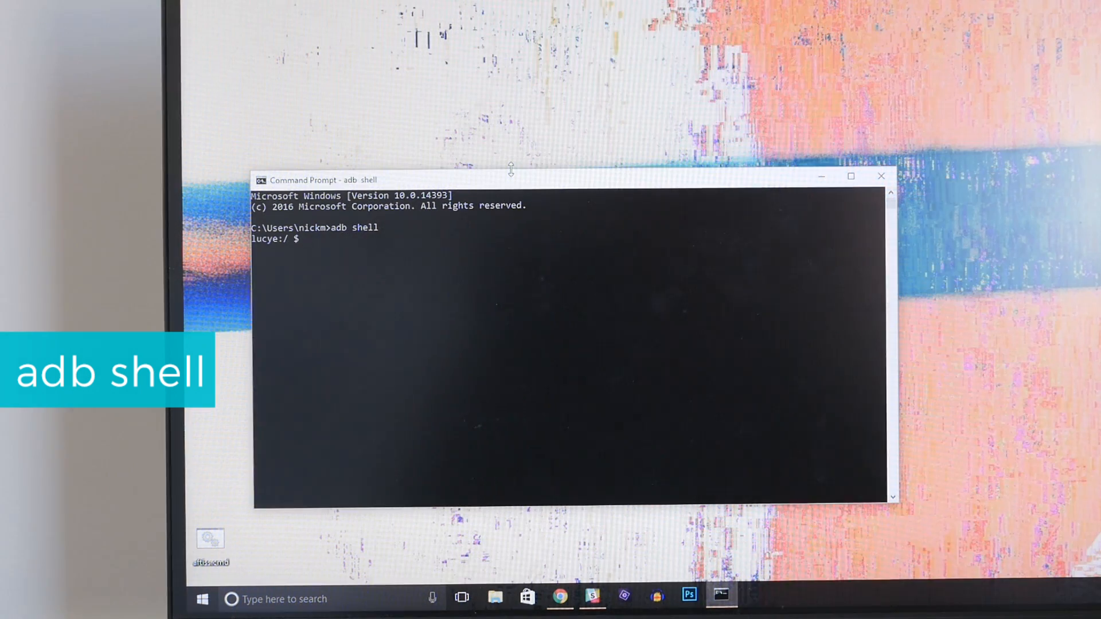
{"action": "type", "text": "sm list-disk"}
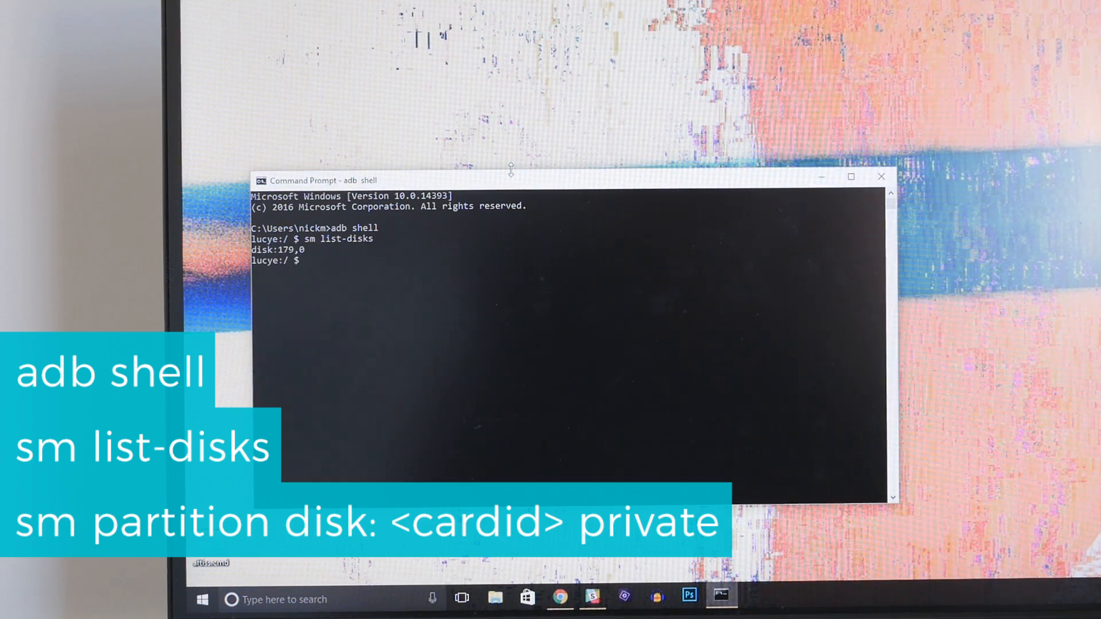
Compose sm partition disk:179,0, replacing private with mixed 50, without running it yet
{"action": "type", "text": "sm partit"}
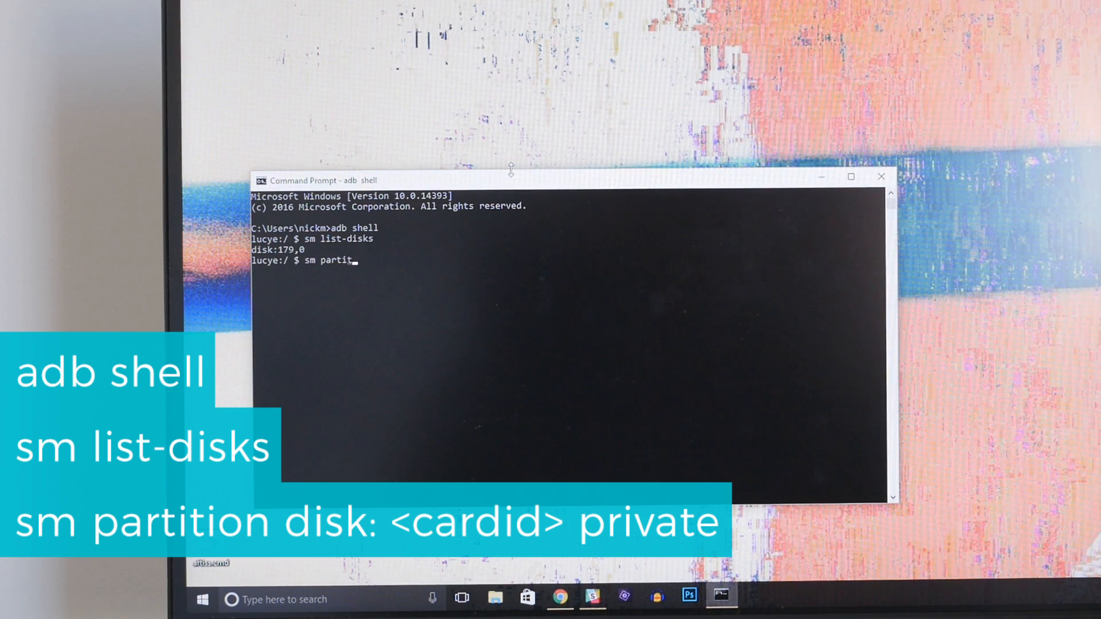
{"action": "type", "text": "ion disk:17"}
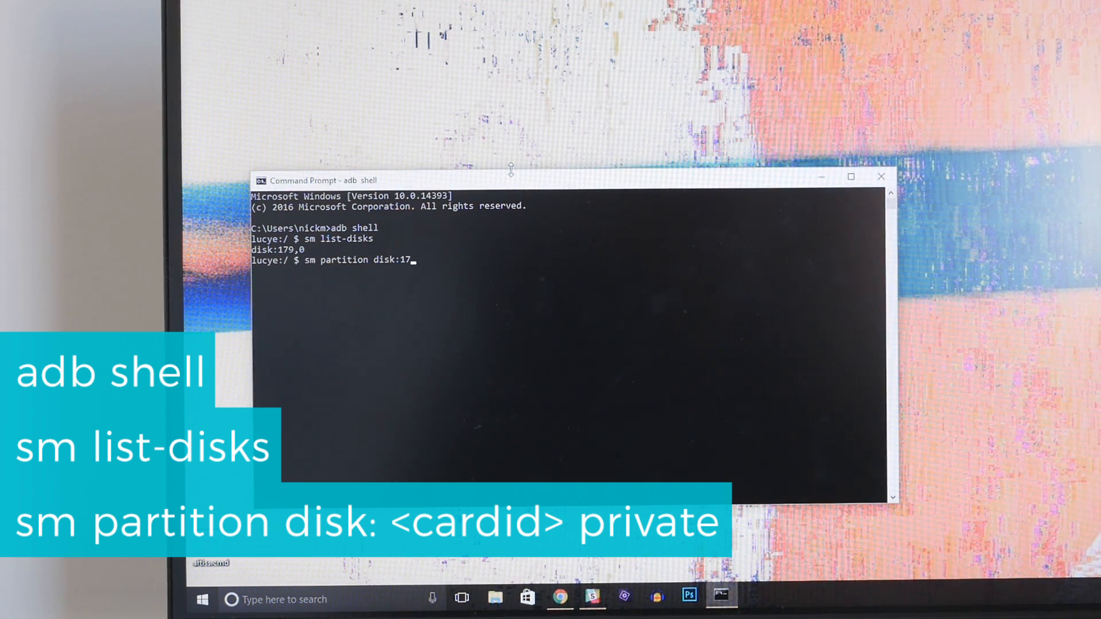
{"action": "type", "text": "9,0"}
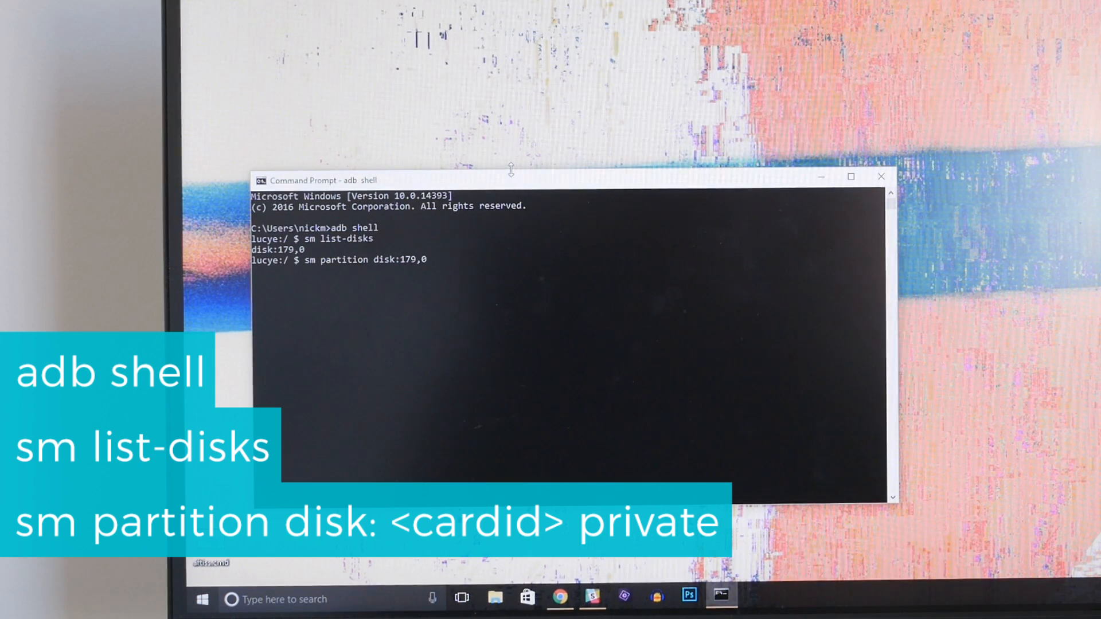
{"action": "type", "text": "priva"}
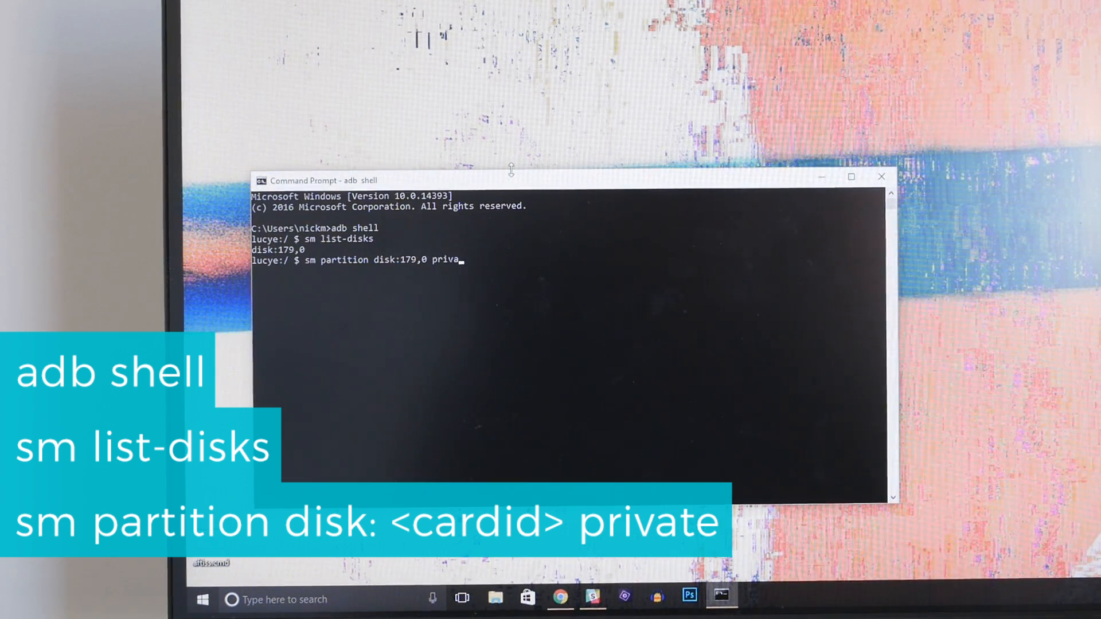
{"action": "type", "text": "te"}
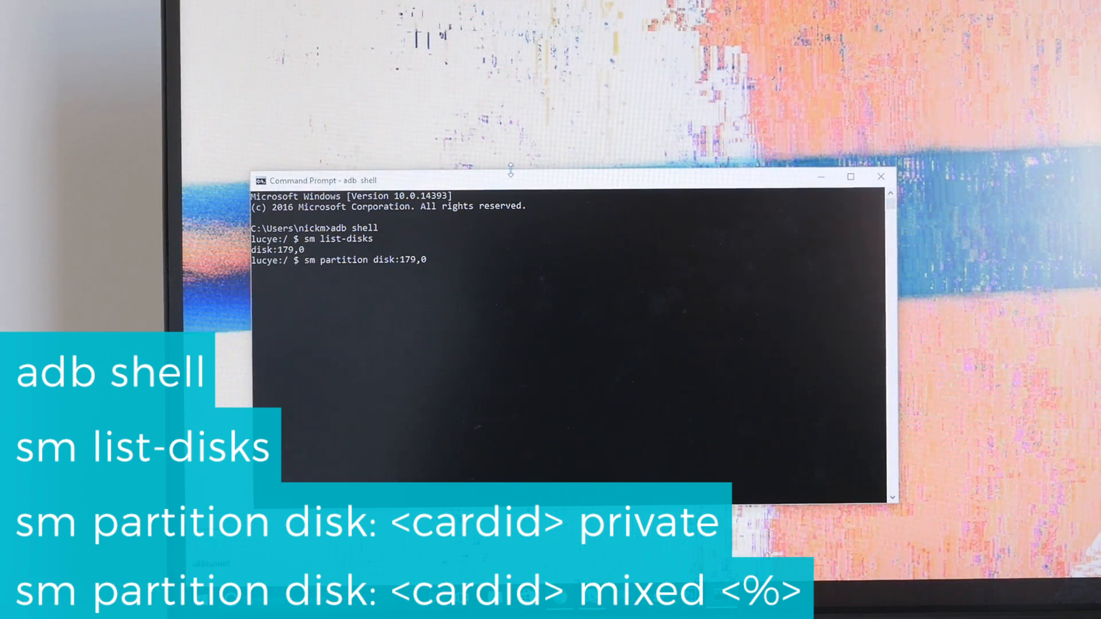
{"action": "type", "text": "mixed"}
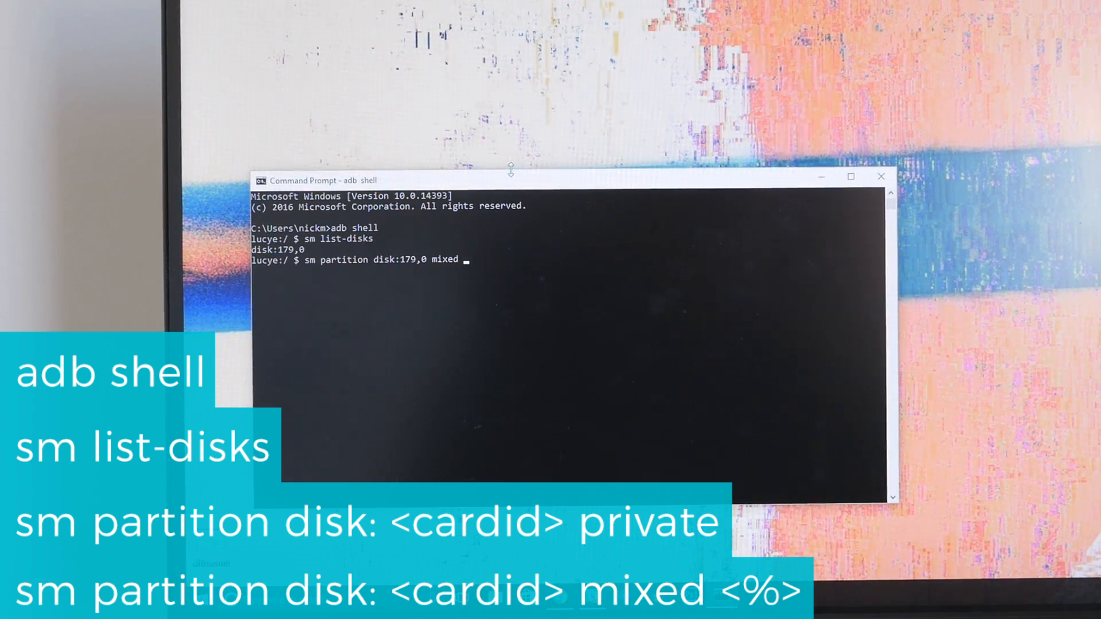
{"action": "type", "text": "50"}
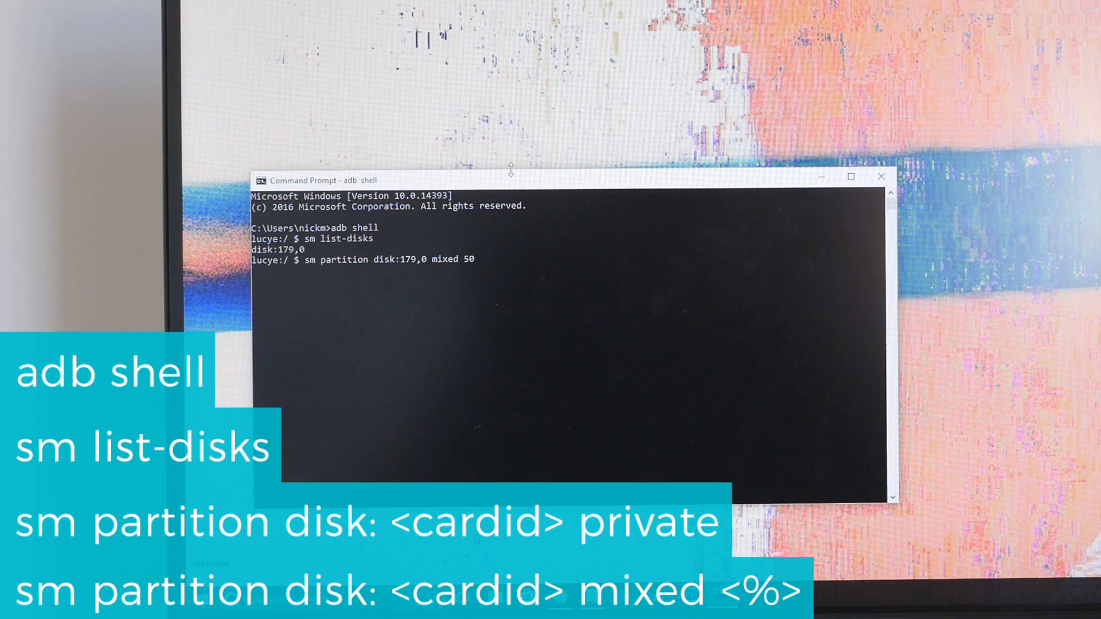